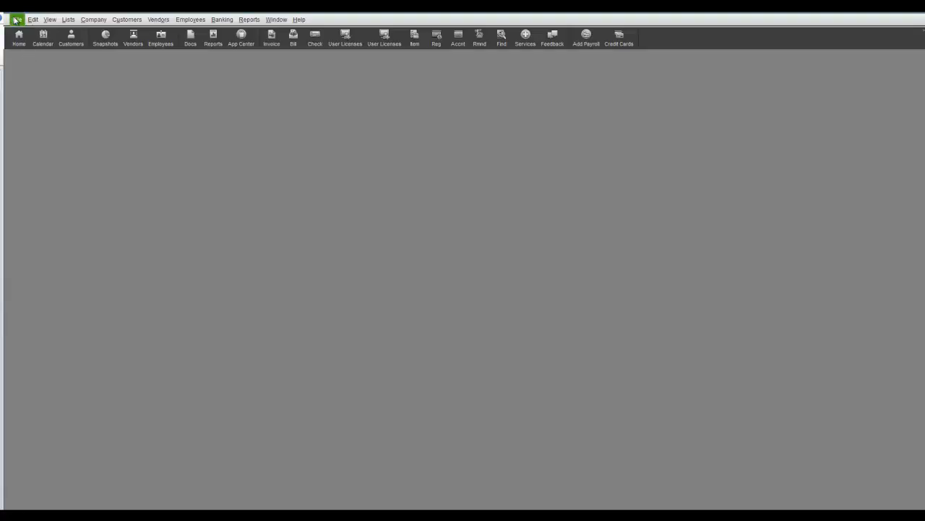
# Choose New Company from the File menu to launch the QuickBooks Setup window
pyautogui.click(17, 19)
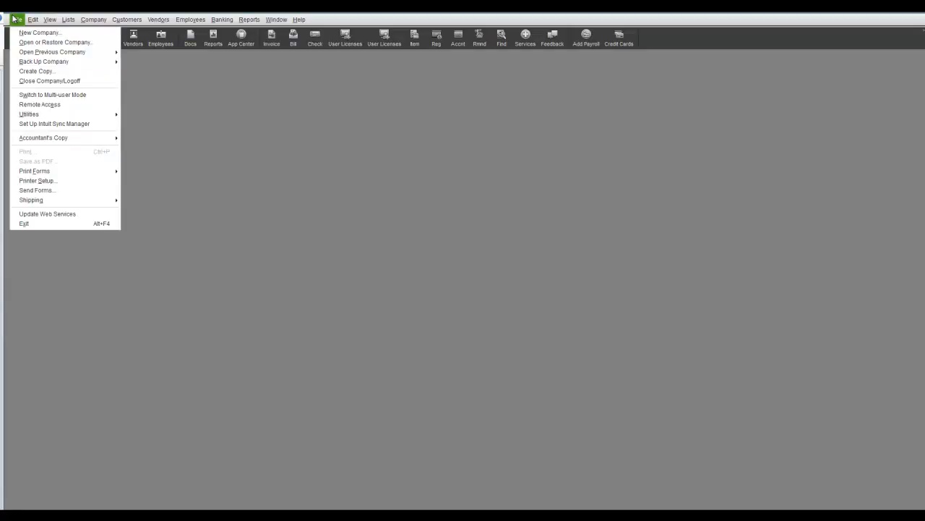
pyautogui.moveTo(40, 32)
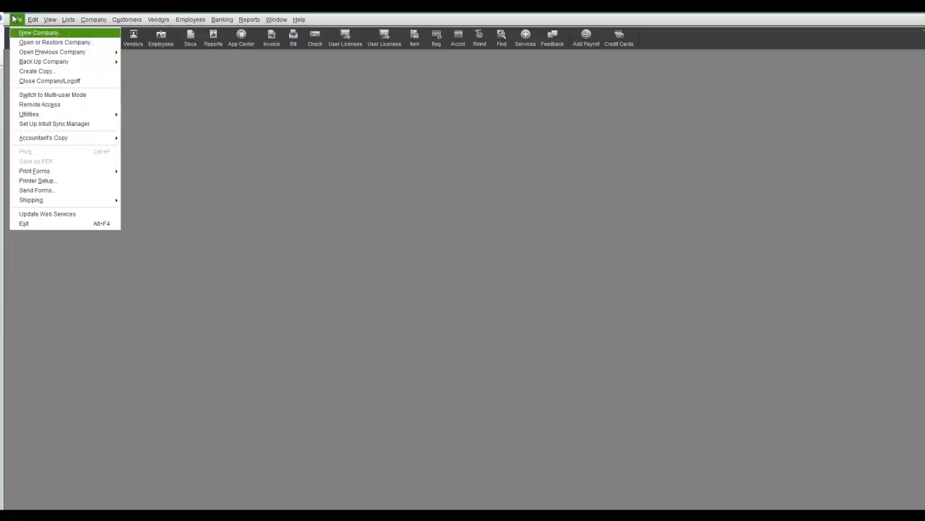
pyautogui.click(16, 21)
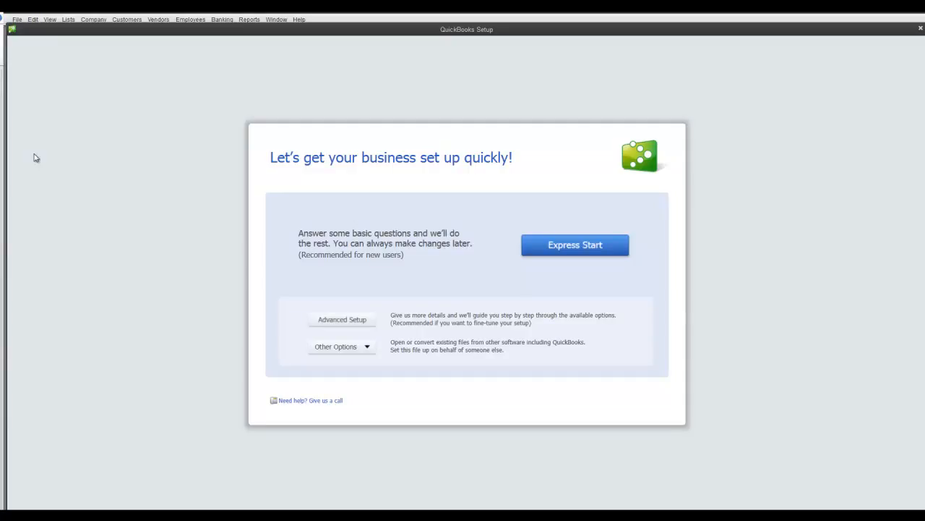
pyautogui.moveTo(339, 211)
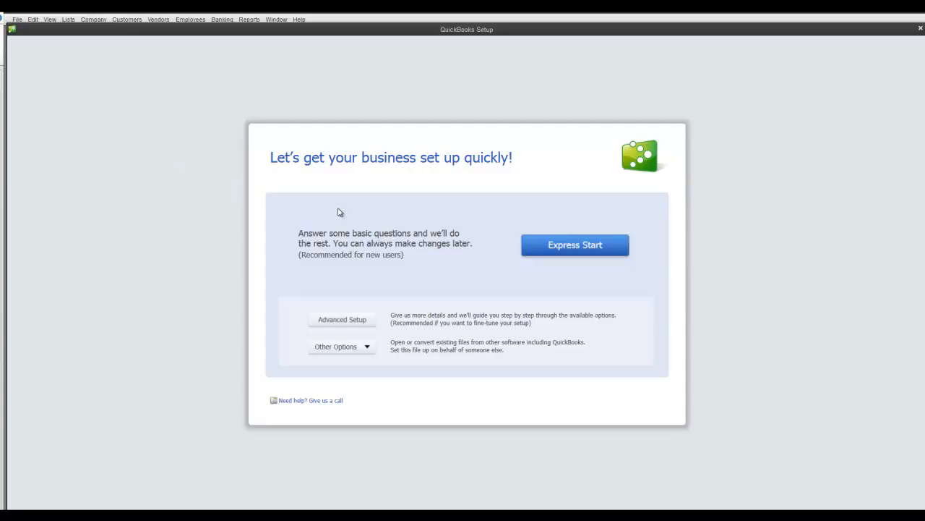
pyautogui.moveTo(369, 333)
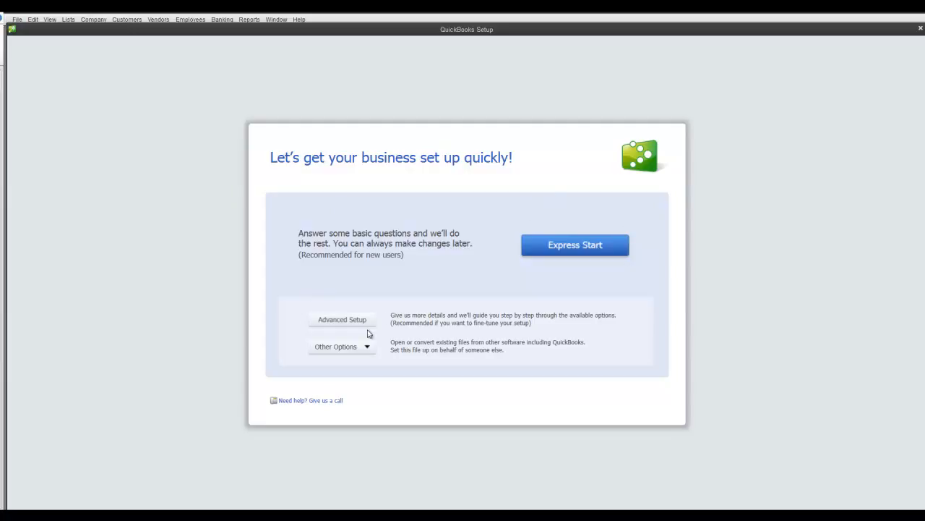
pyautogui.moveTo(355, 330)
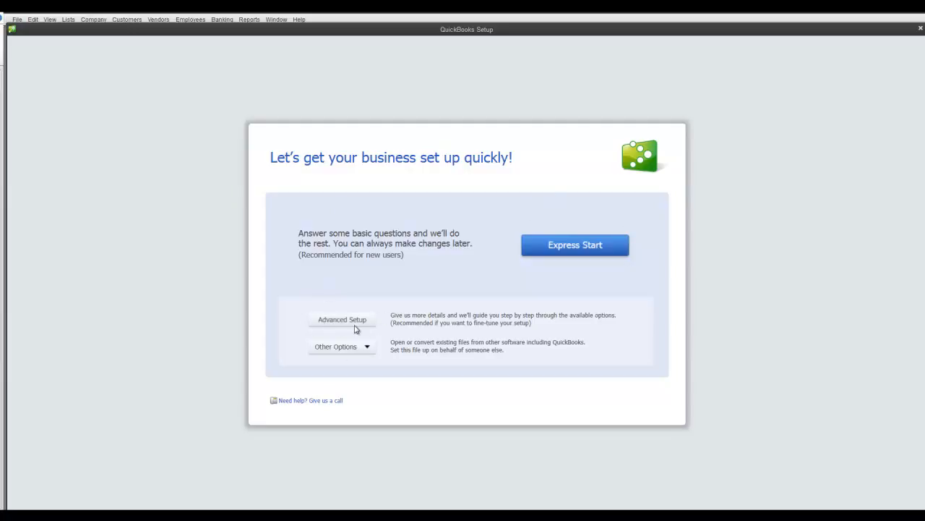
pyautogui.moveTo(575, 240)
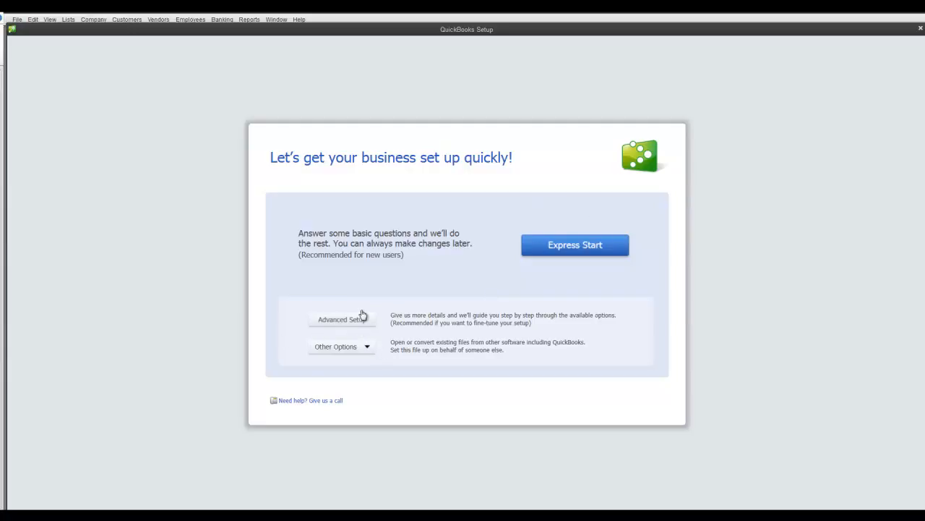
pyautogui.moveTo(364, 316)
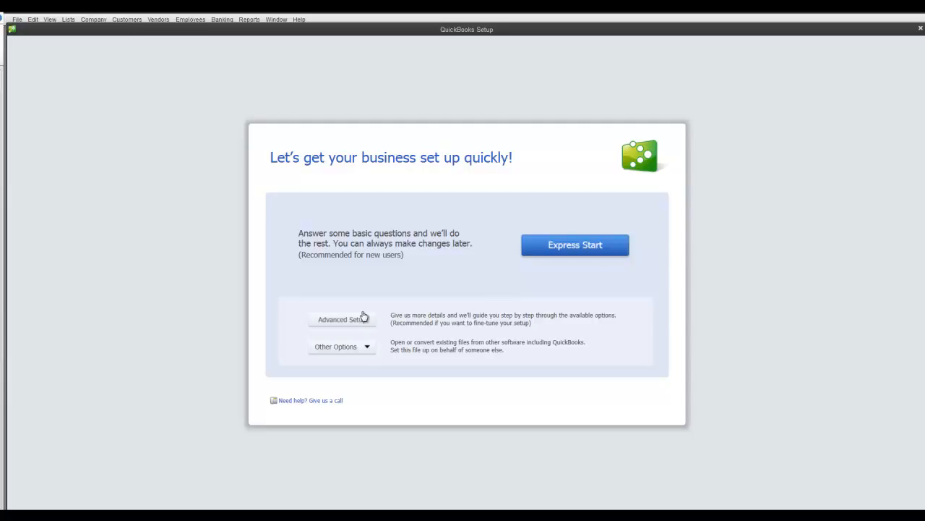
pyautogui.moveTo(365, 345)
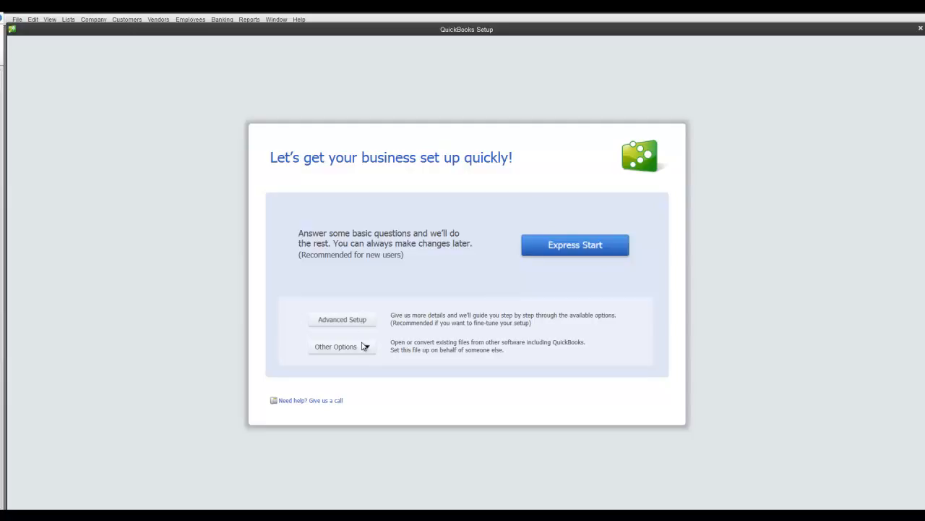
pyautogui.moveTo(364, 348)
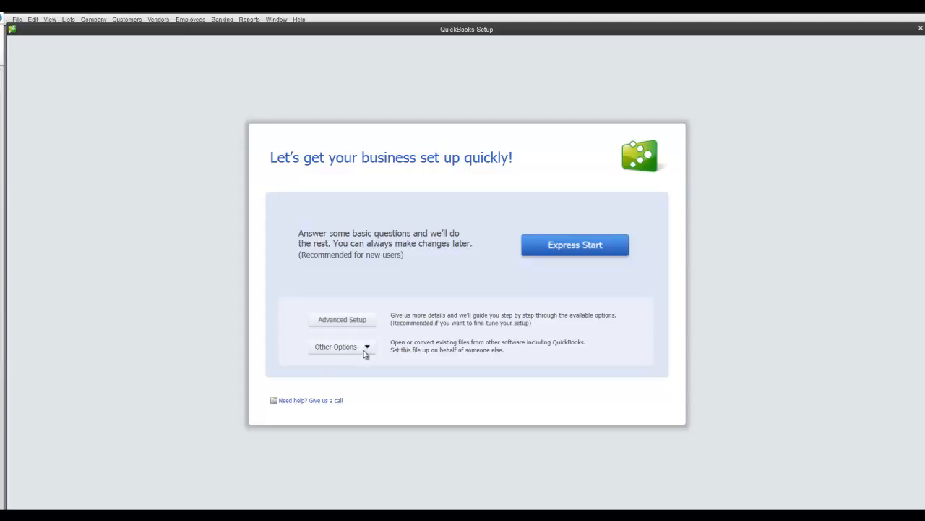
pyautogui.moveTo(366, 356)
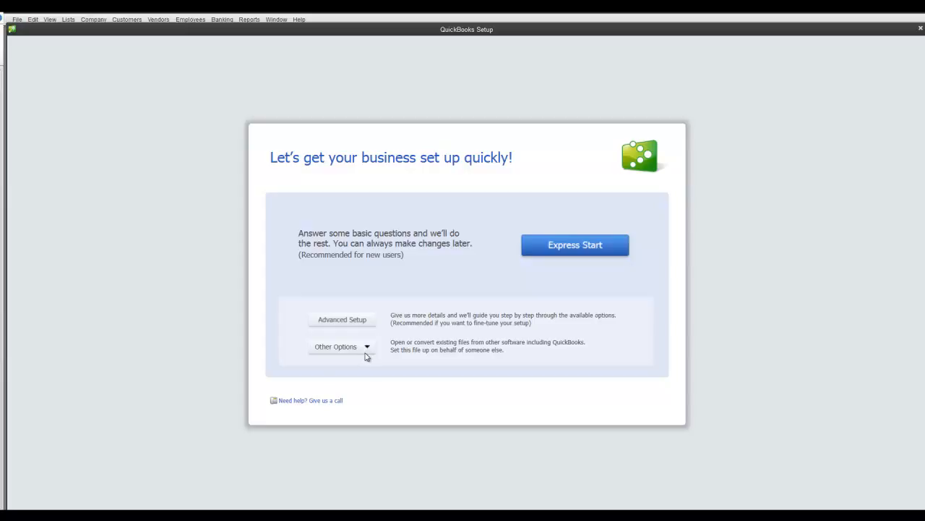
pyautogui.moveTo(375, 365)
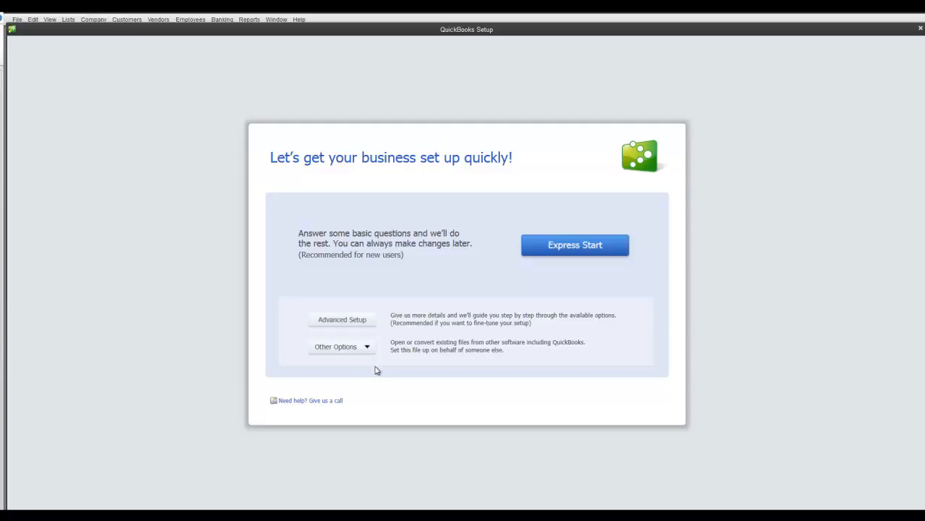
pyautogui.moveTo(402, 373)
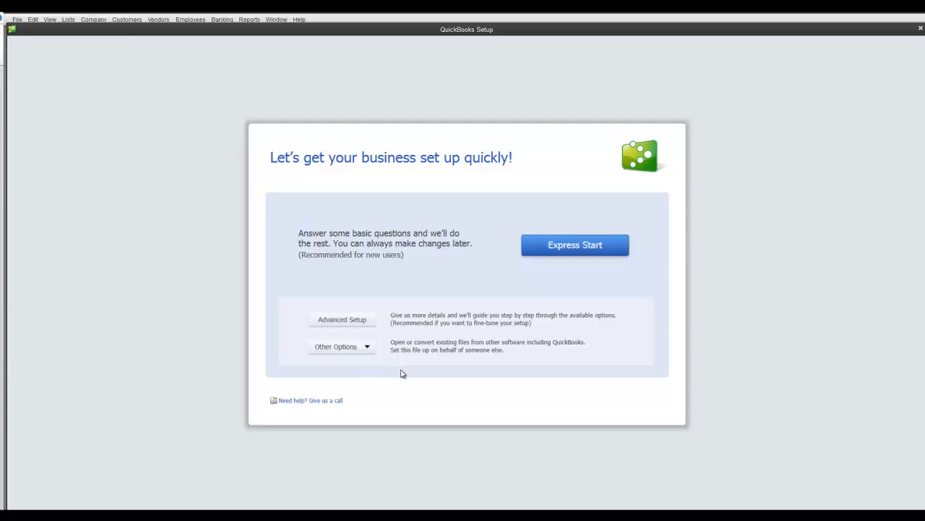